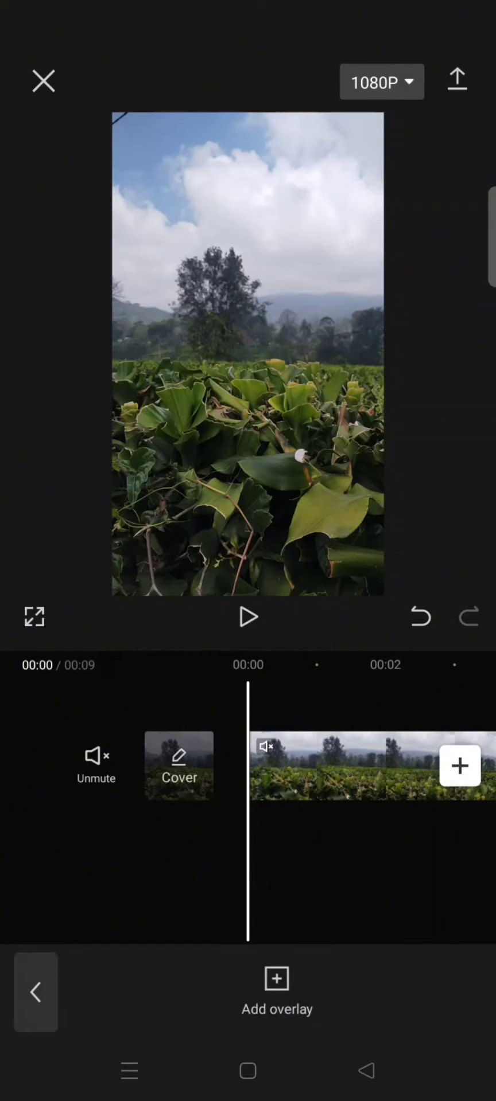
Add the man's black-and-white photo from the gallery as an overlay on the field video.
{"action": "left_click", "coordinate": [277, 979]}
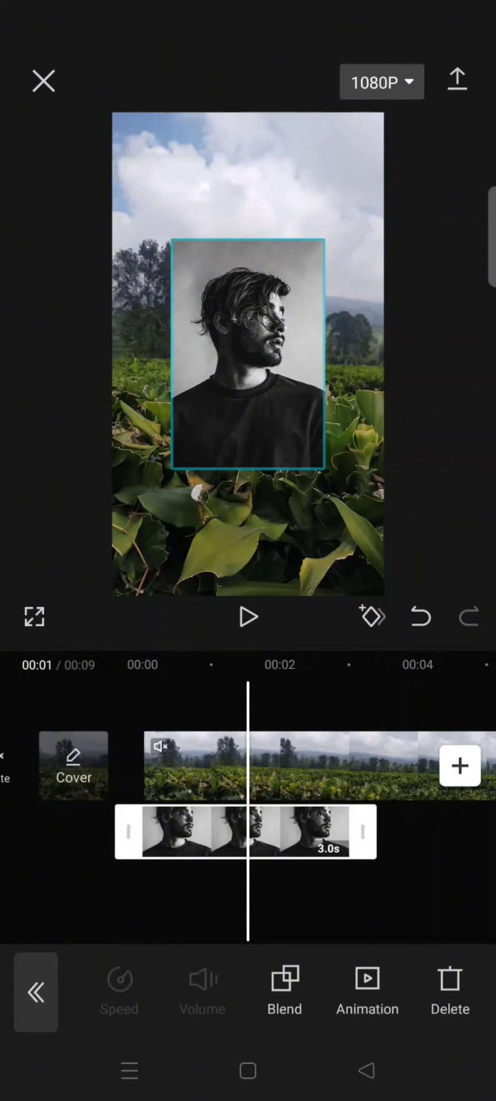
Shrink the photo overlay and move it into the lower-right corner of the field video.
{"action": "left_click_drag", "start_coordinate": [247, 355], "coordinate": [292, 474]}
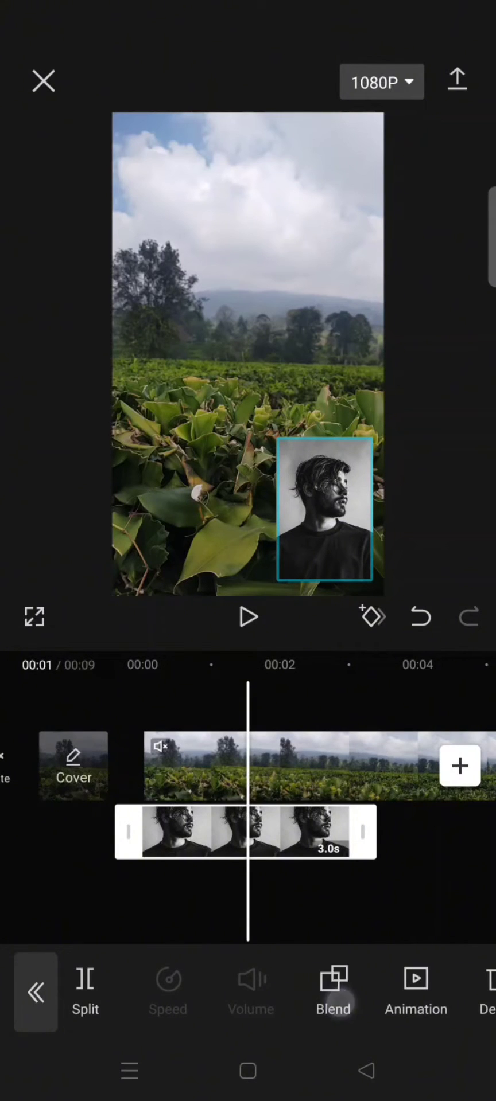
Try Darken, then set the photo's blend mode to Overlay and confirm it enlarged over the frame.
{"action": "left_click", "coordinate": [332, 985]}
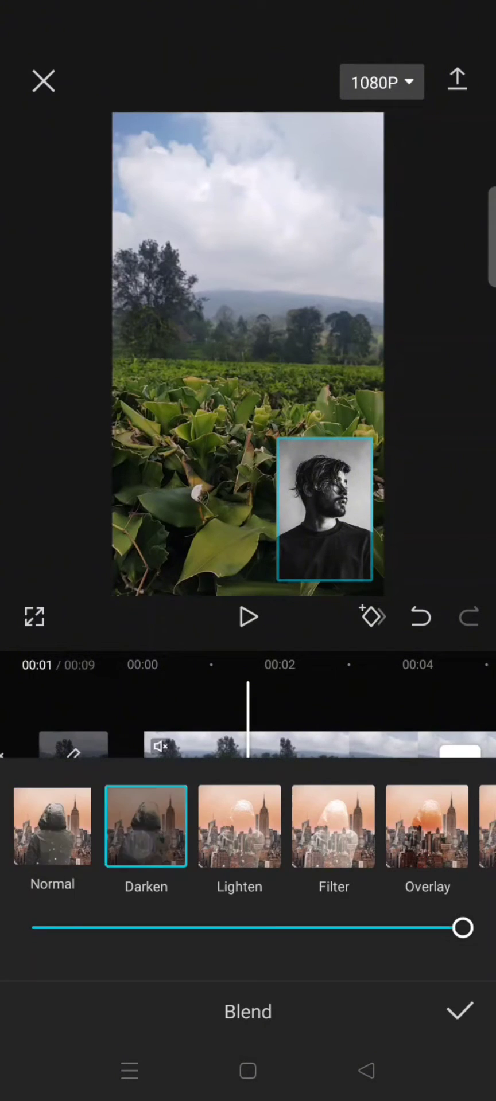
{"action": "left_click", "coordinate": [333, 826]}
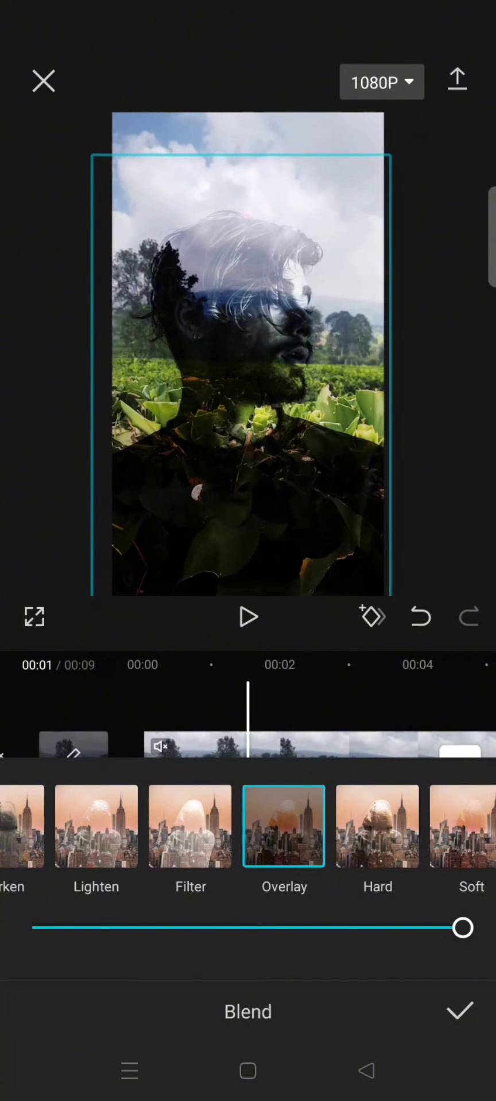
{"action": "left_click", "coordinate": [459, 1011]}
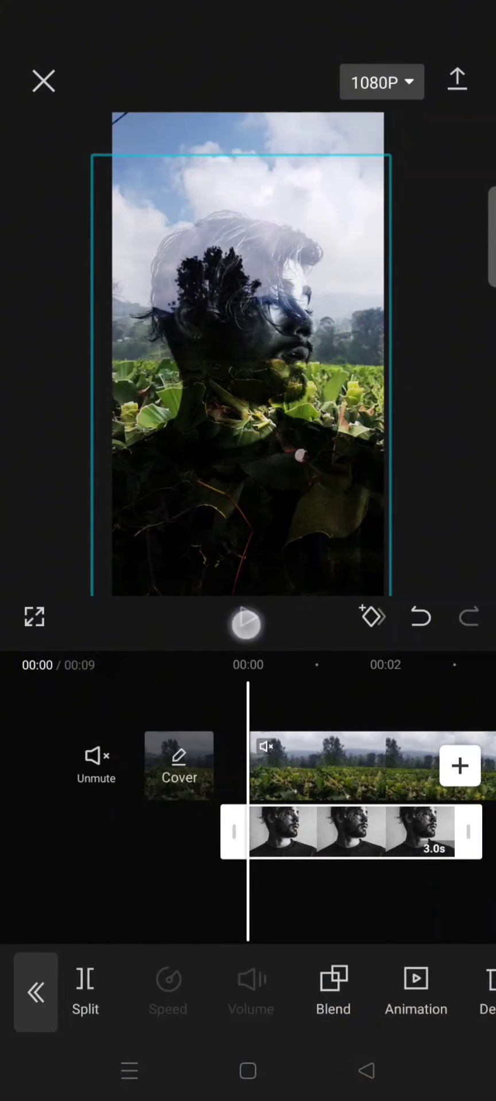
Play and pause the double-exposure result, then reselect the photo overlay clip.
{"action": "left_click", "coordinate": [247, 623]}
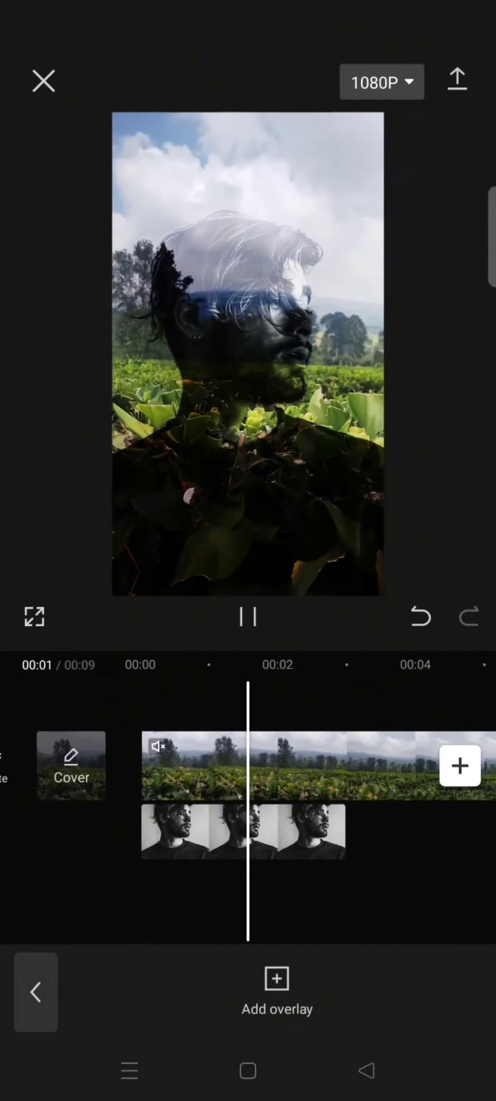
{"action": "left_click", "coordinate": [248, 618]}
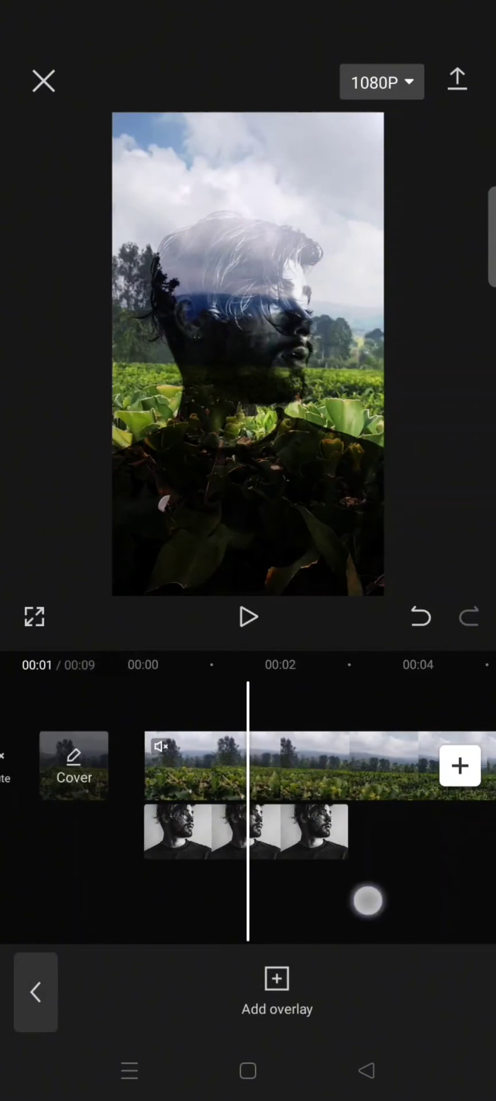
{"action": "left_click", "coordinate": [246, 832]}
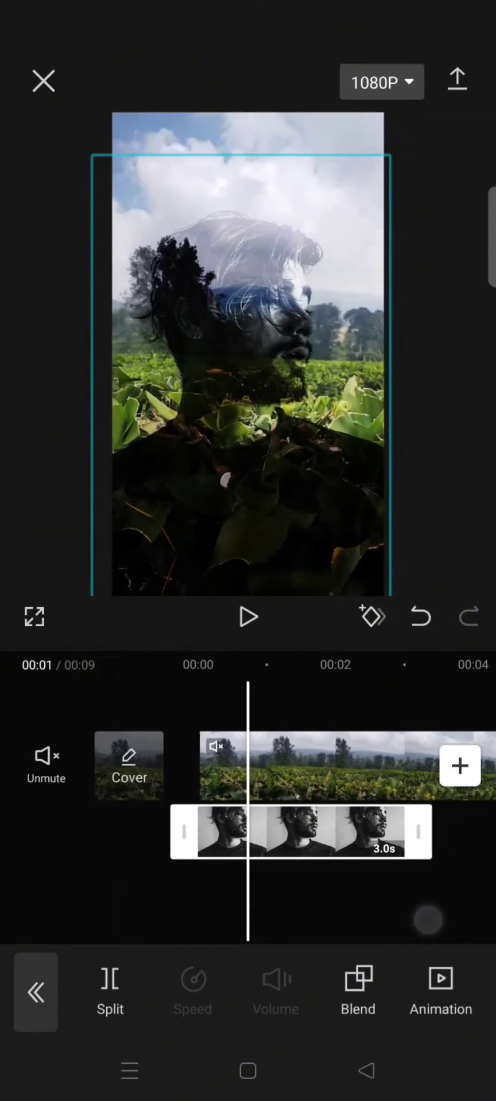
Undo the blend and resize so the photo is again small and Normal-blended in the corner.
{"action": "left_click", "coordinate": [419, 618]}
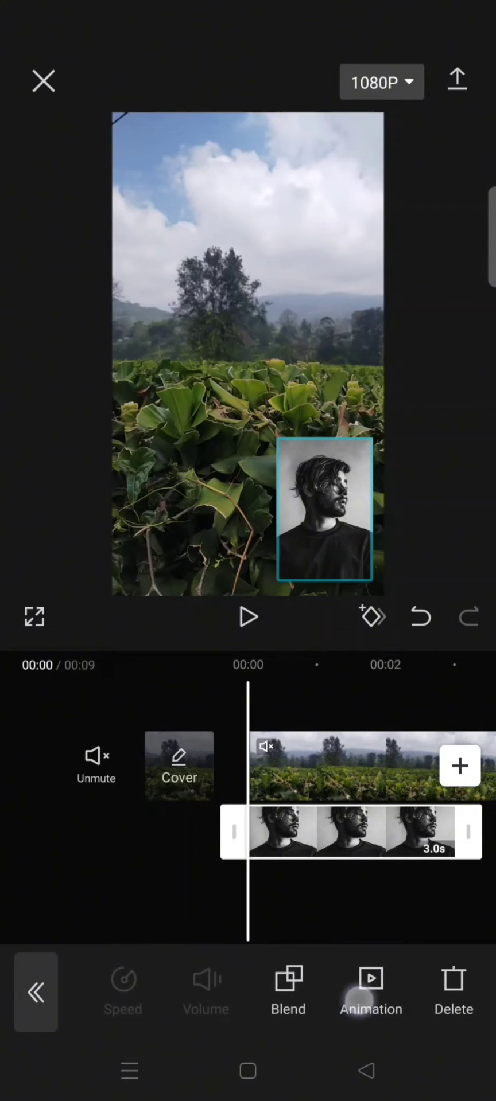
Apply the Circle entrance animation from the In animations to the photo overlay.
{"action": "left_click", "coordinate": [371, 983]}
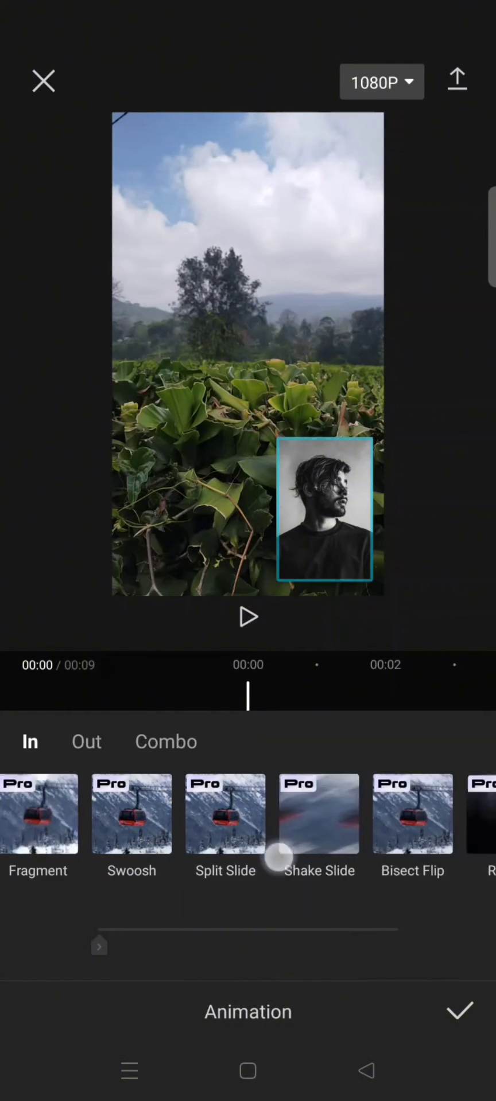
{"action": "scroll", "scroll_direction": "left", "scroll_amount": 3}
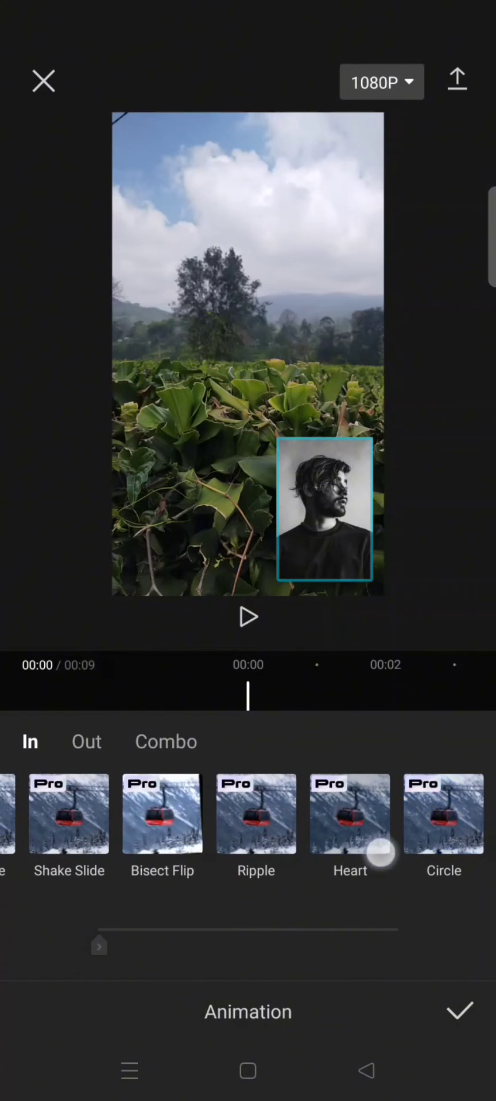
{"action": "scroll", "scroll_direction": "left", "scroll_amount": 3}
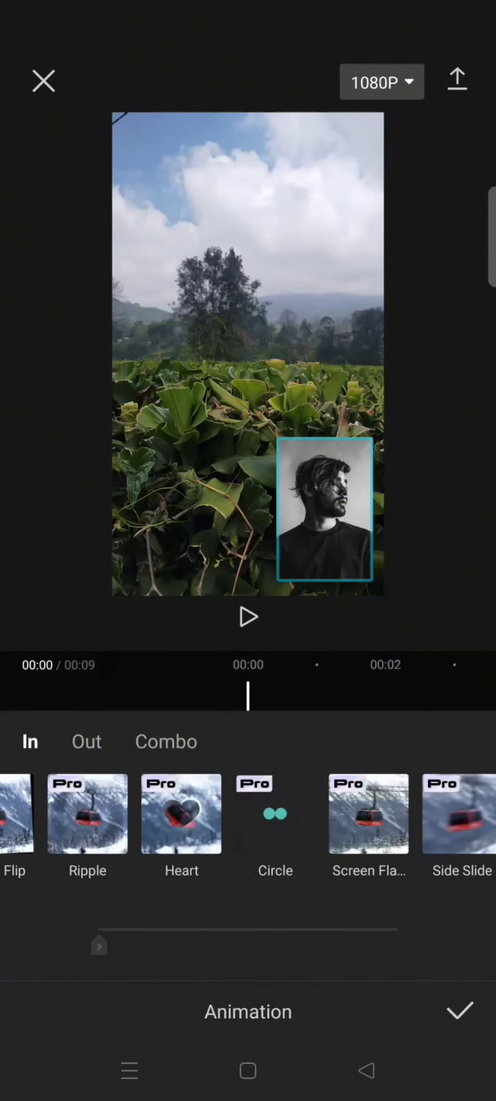
{"action": "left_click", "coordinate": [453, 1012]}
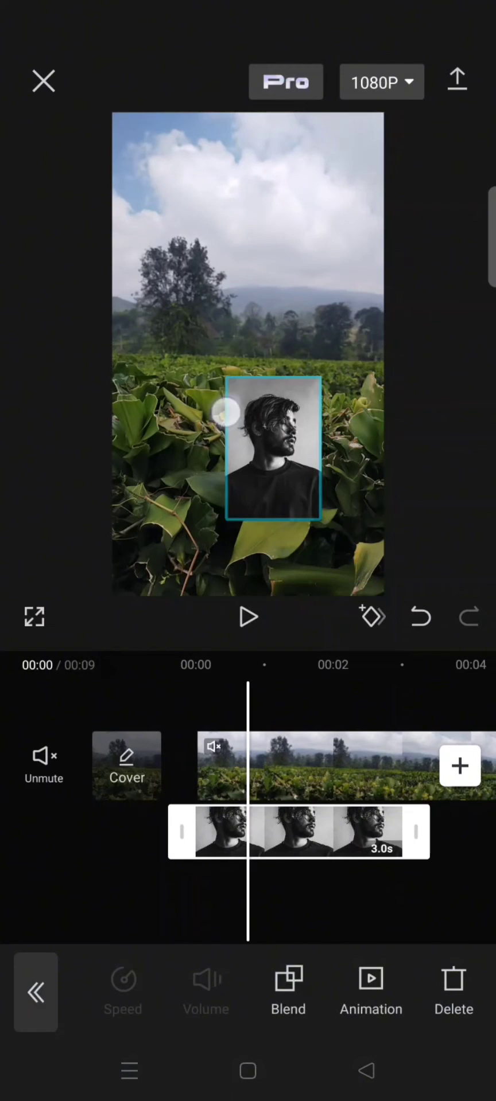
Enlarge and centre the photo over the field, then play back its Circle entrance.
{"action": "left_click_drag", "start_coordinate": [272, 450], "coordinate": [235, 334]}
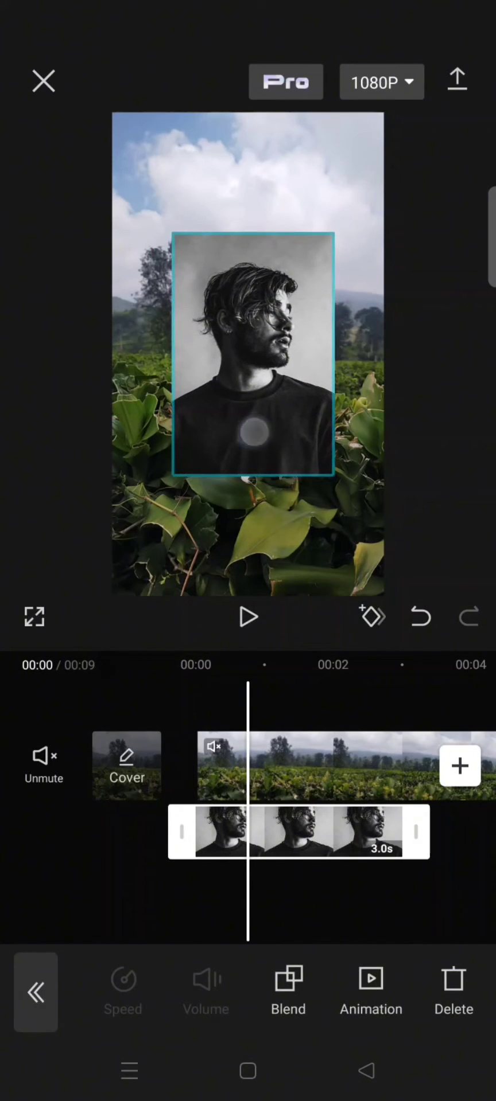
{"action": "left_click", "coordinate": [248, 618]}
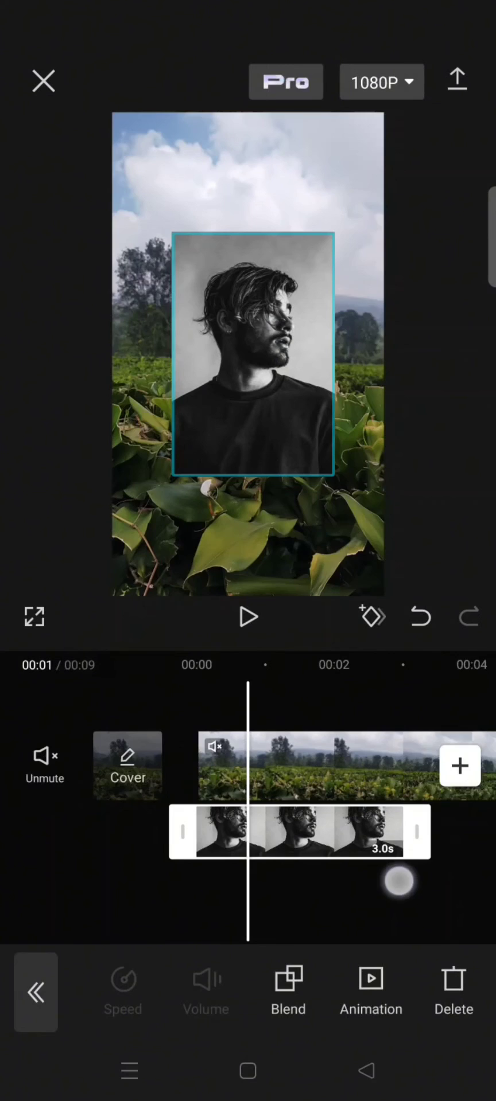
{"action": "left_click", "coordinate": [248, 618]}
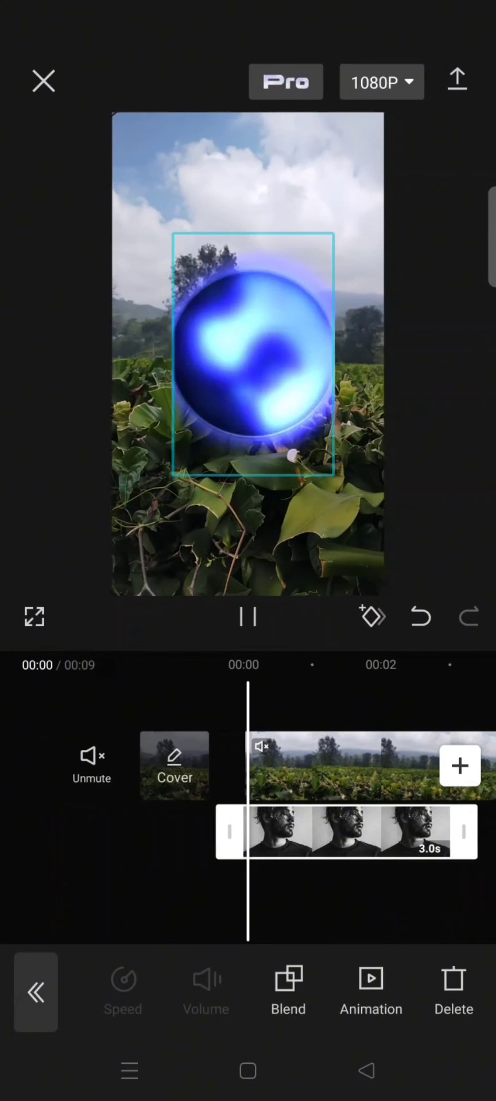